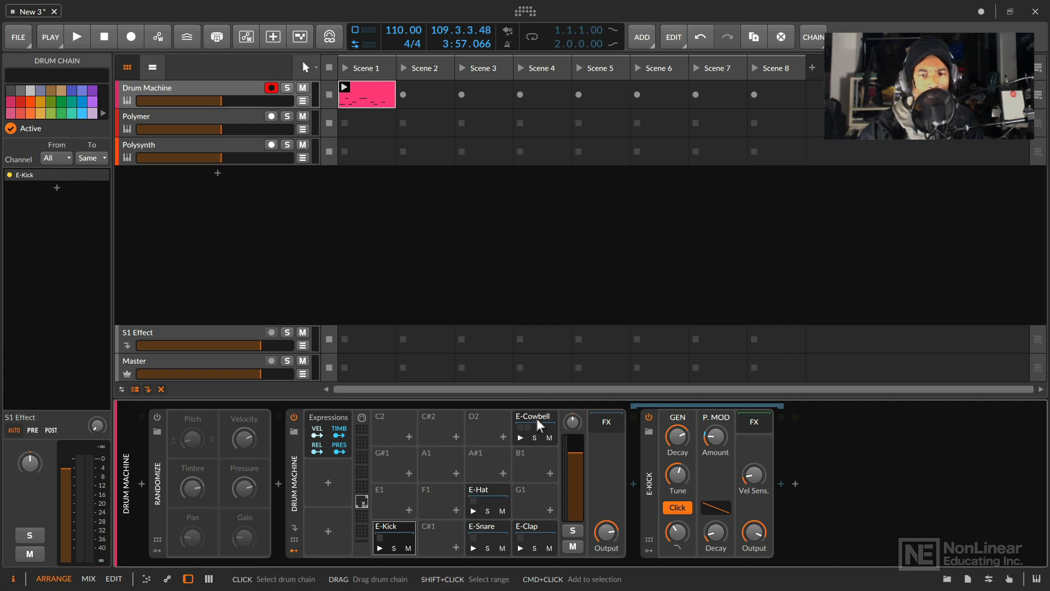
Step: Select the E-Cowbell pad to show its Dribble and E-Cowbell device chain
{"action": "left_click", "coordinate": [533, 415]}
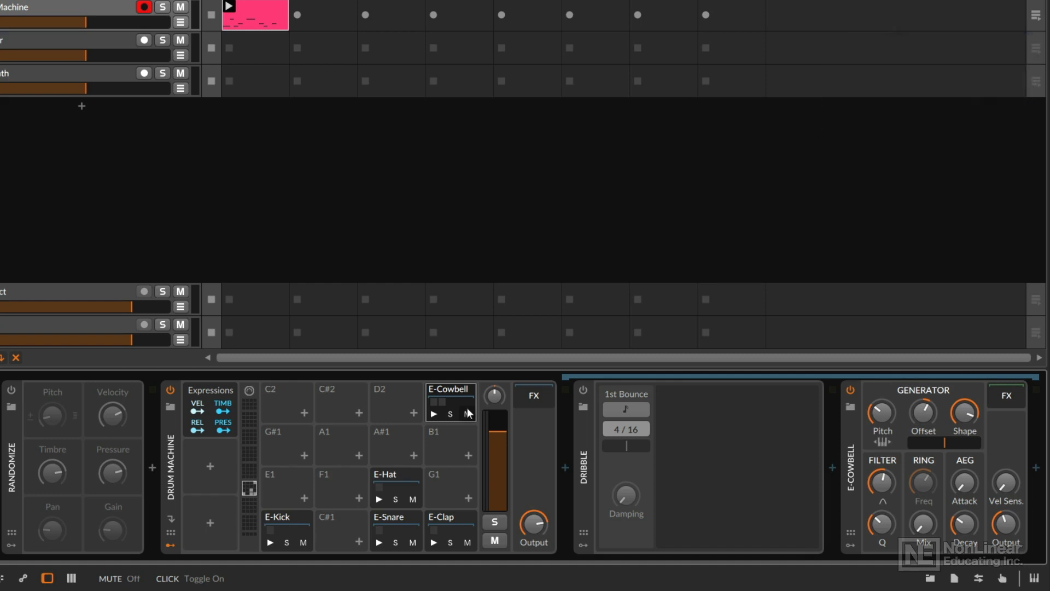
{"action": "mouse_move", "coordinate": [549, 295]}
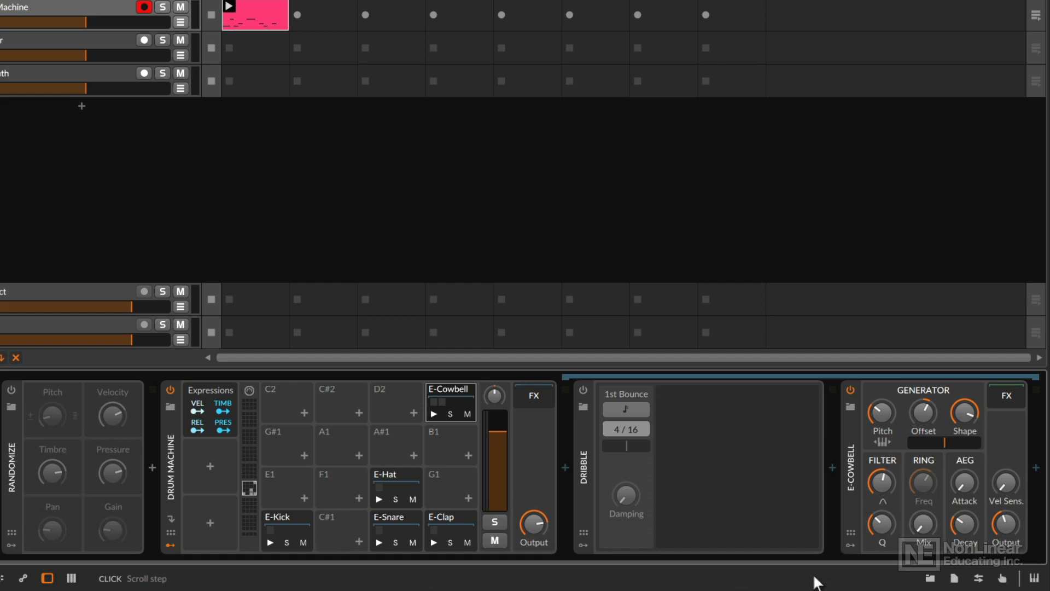
{"action": "mouse_move", "coordinate": [11, 442]}
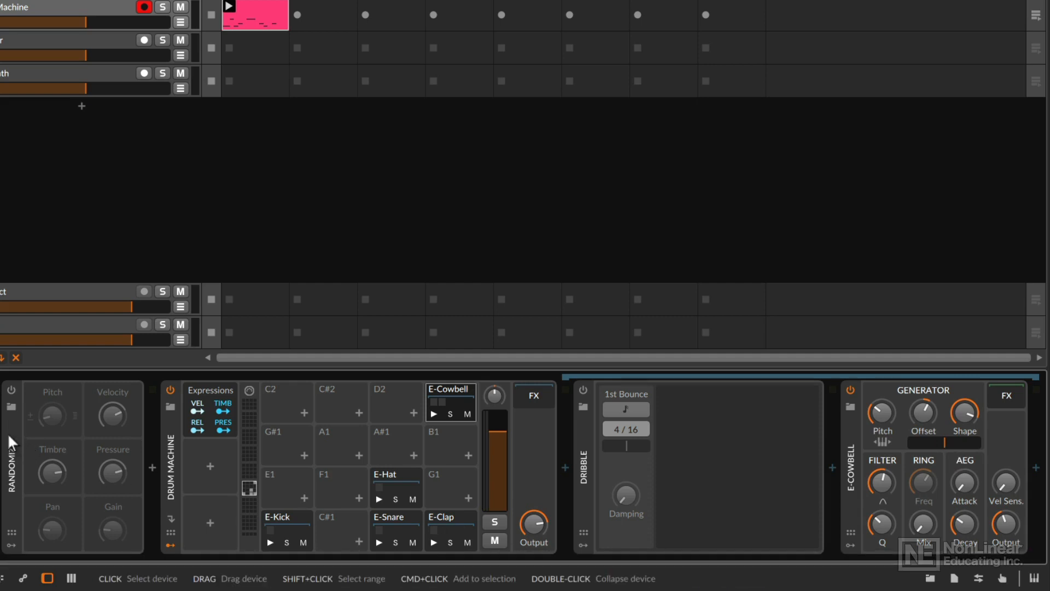
{"action": "mouse_move", "coordinate": [66, 445]}
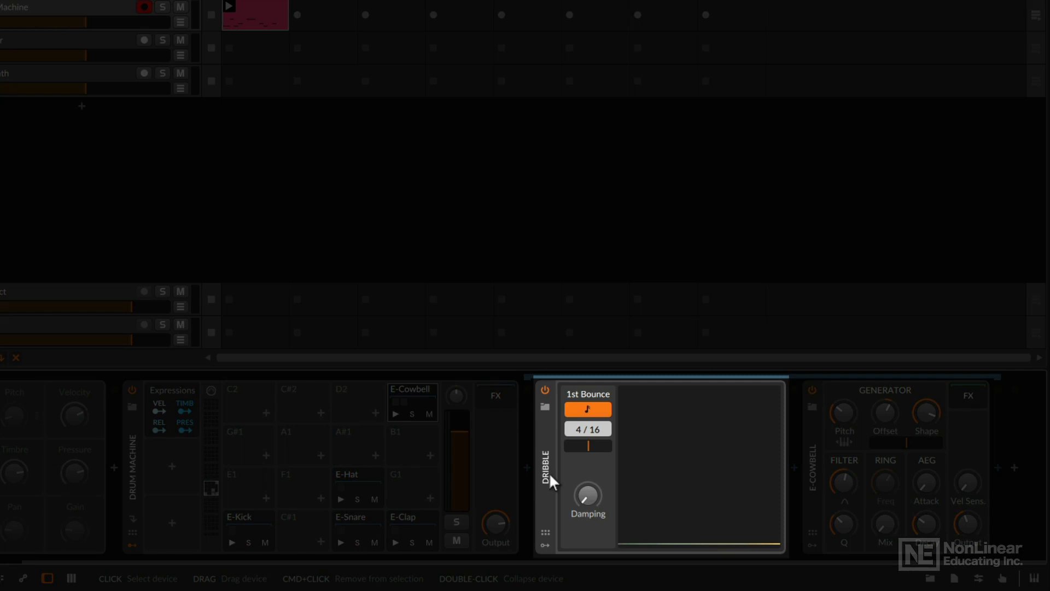
{"action": "mouse_move", "coordinate": [551, 487]}
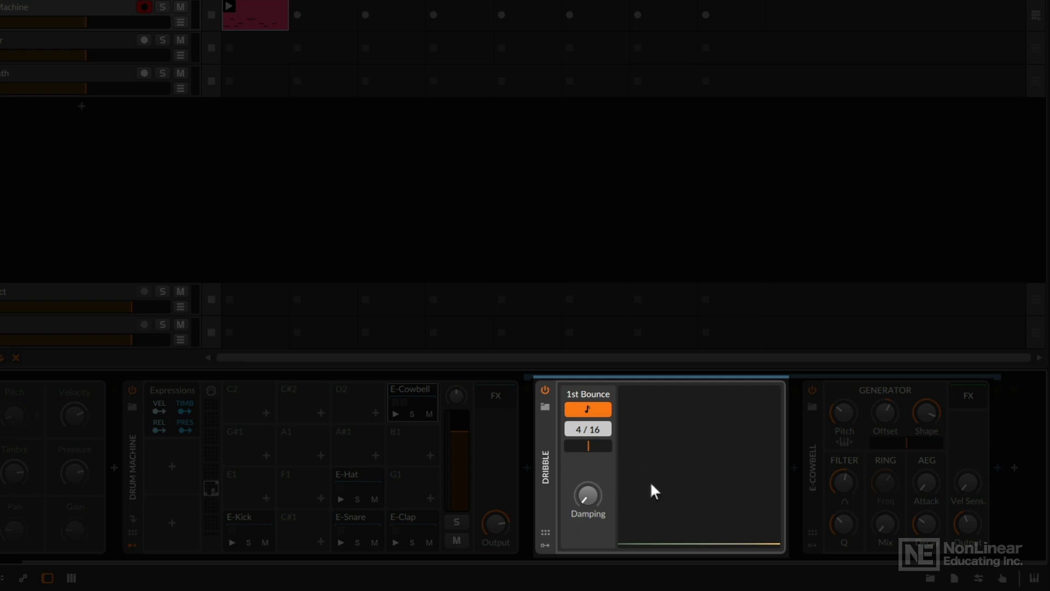
{"action": "mouse_move", "coordinate": [703, 527]}
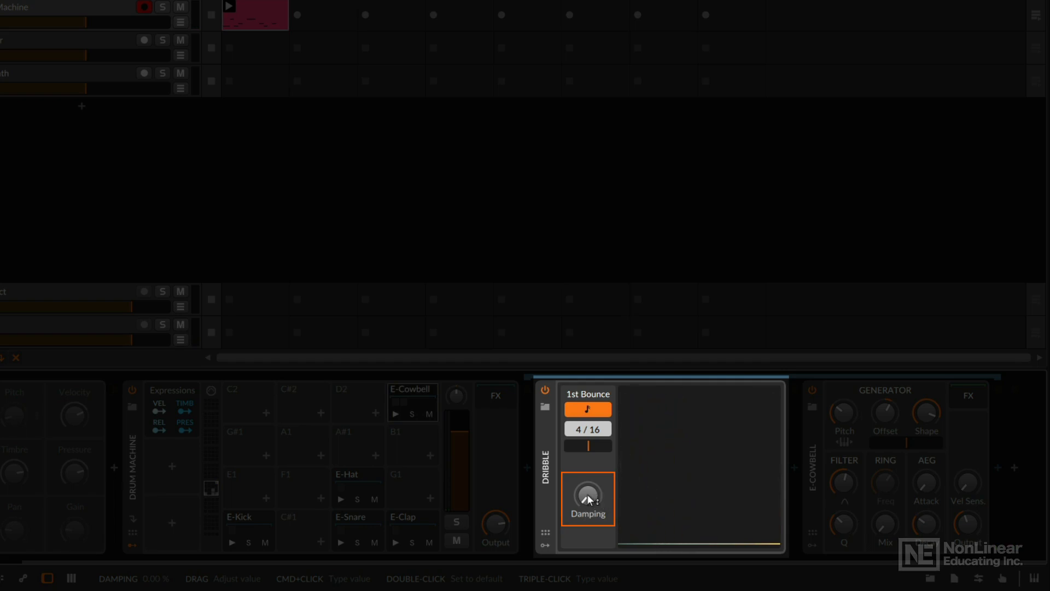
Step: Audition Dribble's Damping amounts, raising and fine-tuning it to shorten the bounce train
{"action": "left_click_drag", "start_coordinate": [587, 499], "coordinate": [588, 482]}
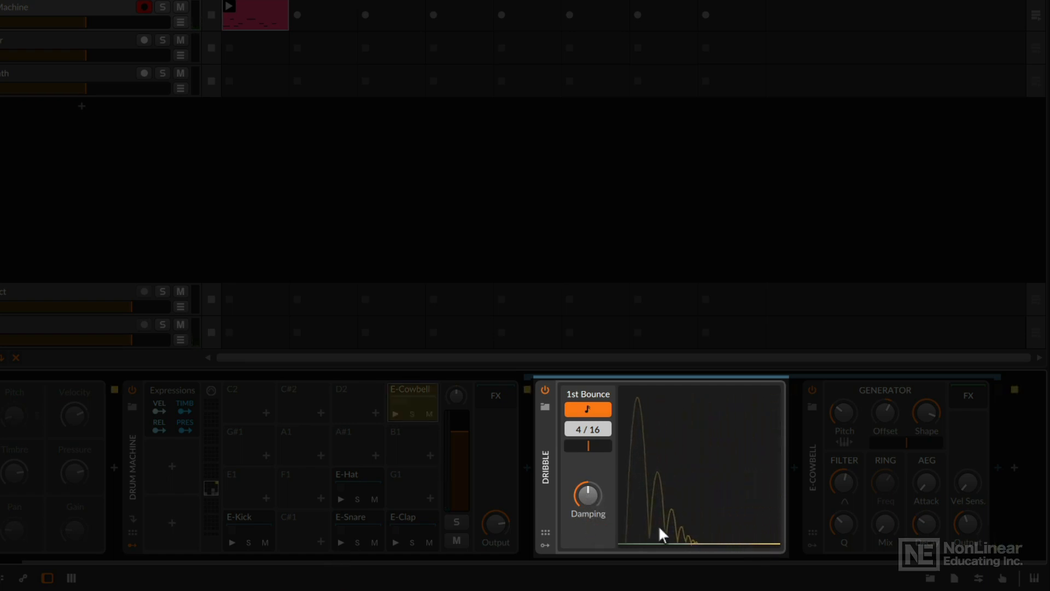
{"action": "left_click_drag", "start_coordinate": [587, 496], "coordinate": [588, 483]}
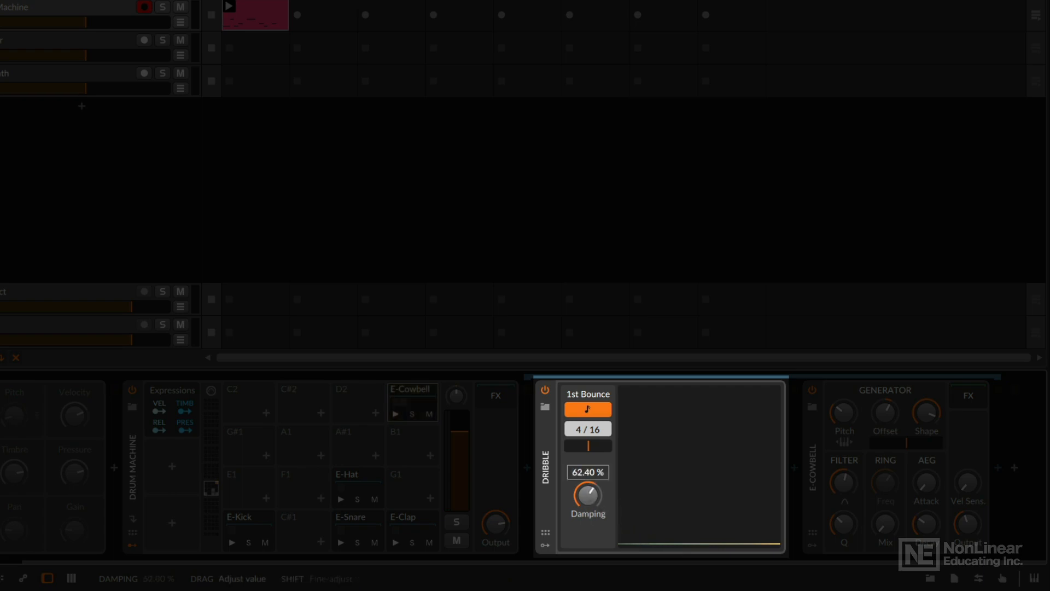
{"action": "left_click_drag", "start_coordinate": [588, 495], "coordinate": [643, 534]}
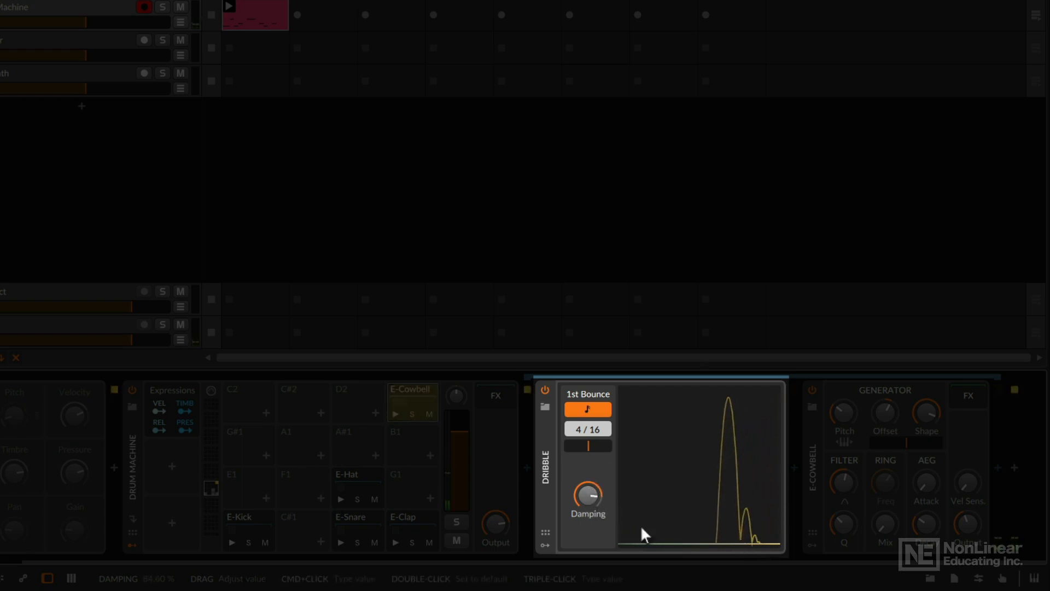
{"action": "left_click_drag", "start_coordinate": [587, 499], "coordinate": [588, 509]}
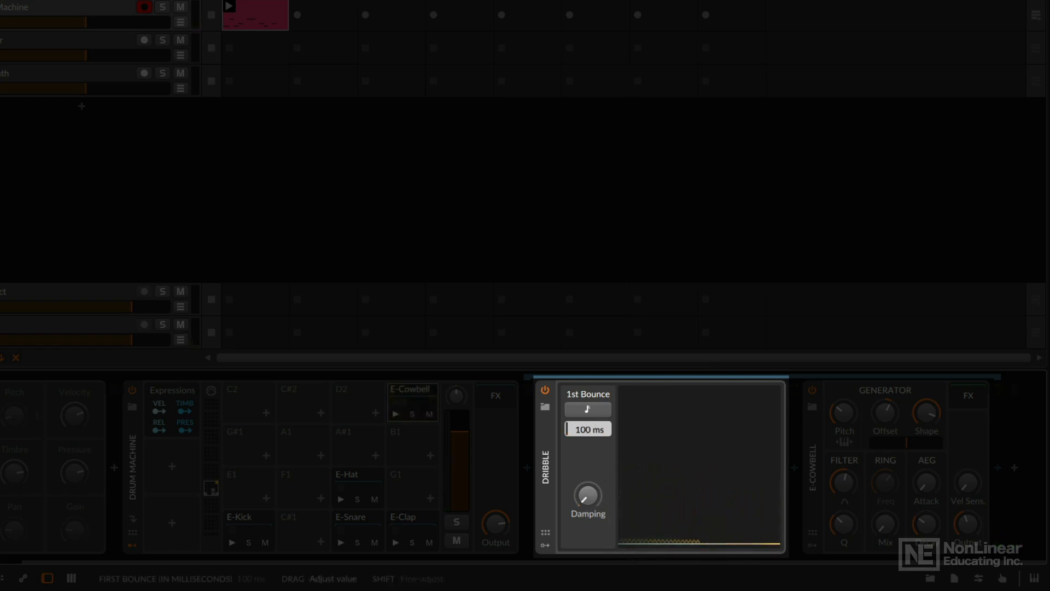
Step: Lengthen Dribble's 1st Bounce time to 250 ms
{"action": "left_click_drag", "start_coordinate": [587, 429], "coordinate": [587, 415]}
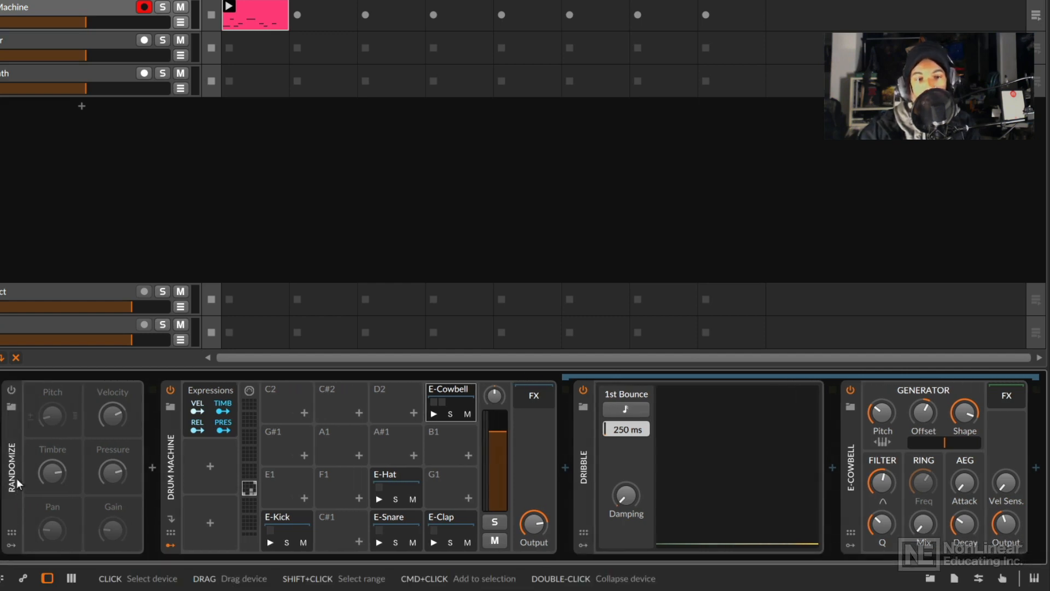
{"action": "mouse_move", "coordinate": [78, 479]}
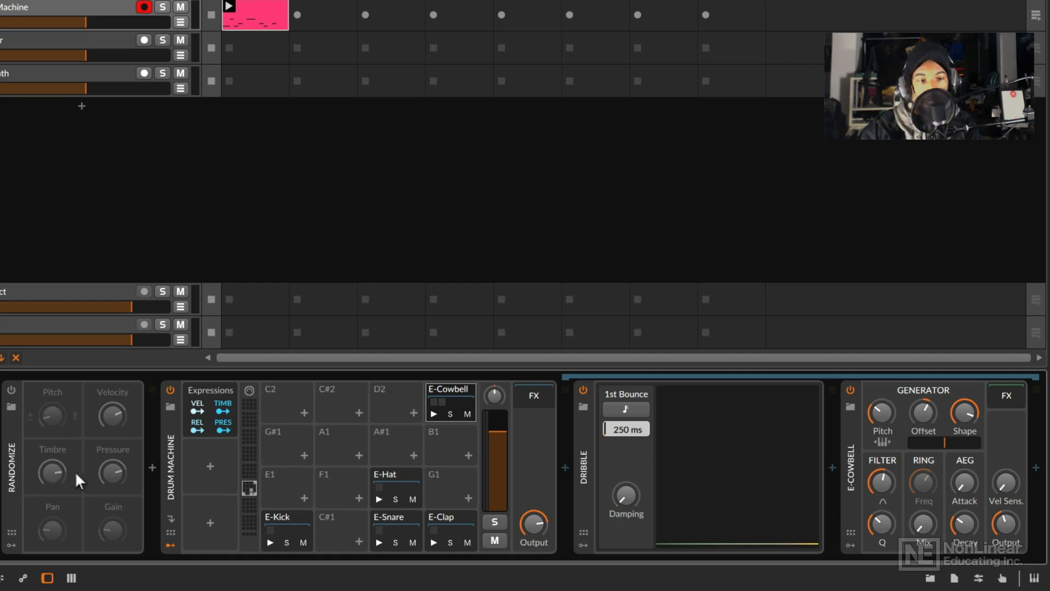
{"action": "mouse_move", "coordinate": [639, 468]}
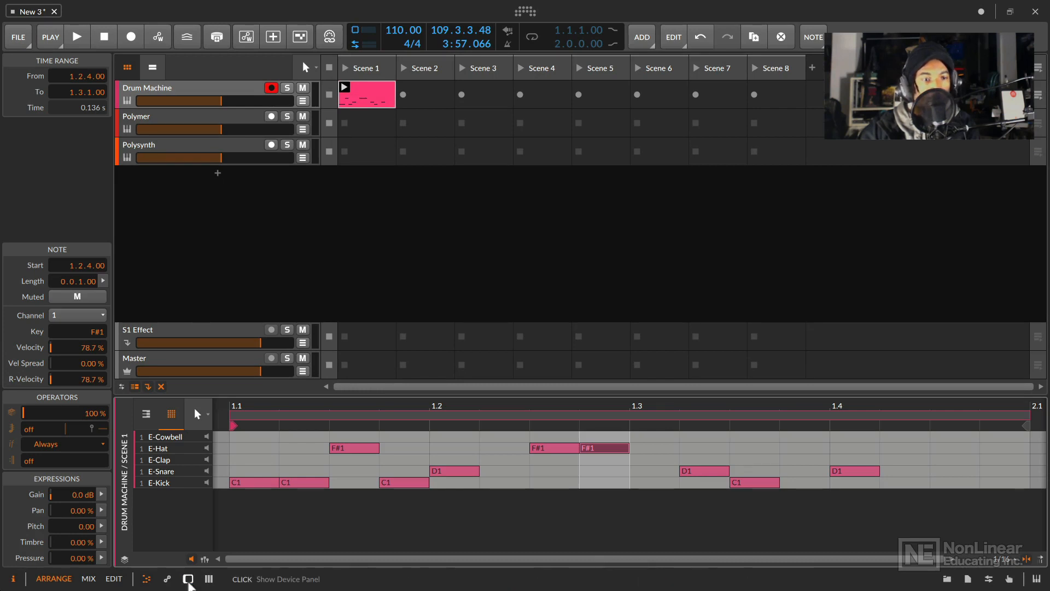
Step: Select and launch the Scene 1 Drum Machine clip, and draw a long held cowbell note
{"action": "left_click", "coordinate": [188, 578]}
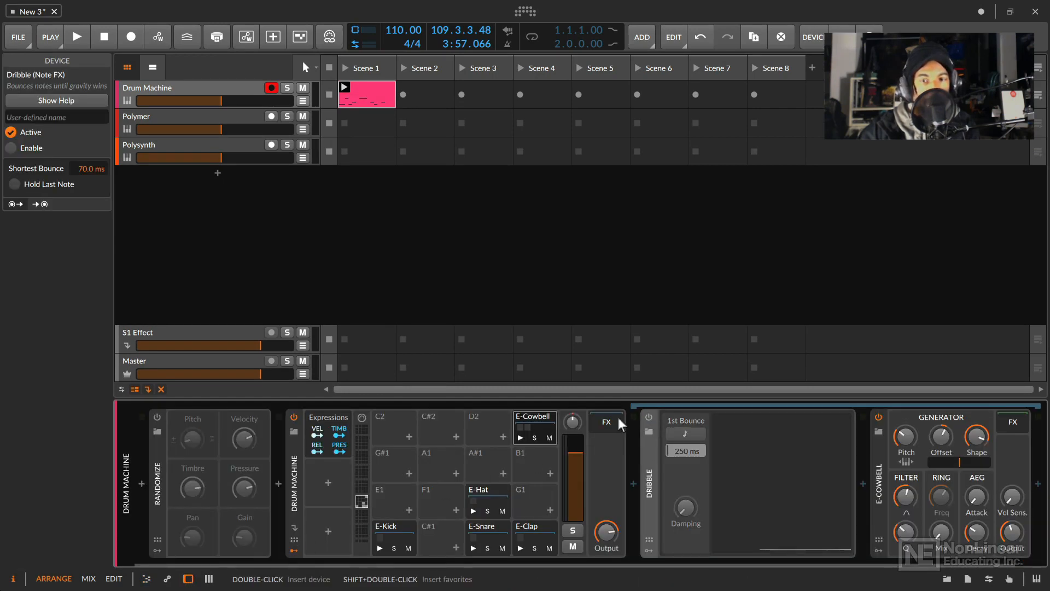
{"action": "left_click", "coordinate": [366, 93]}
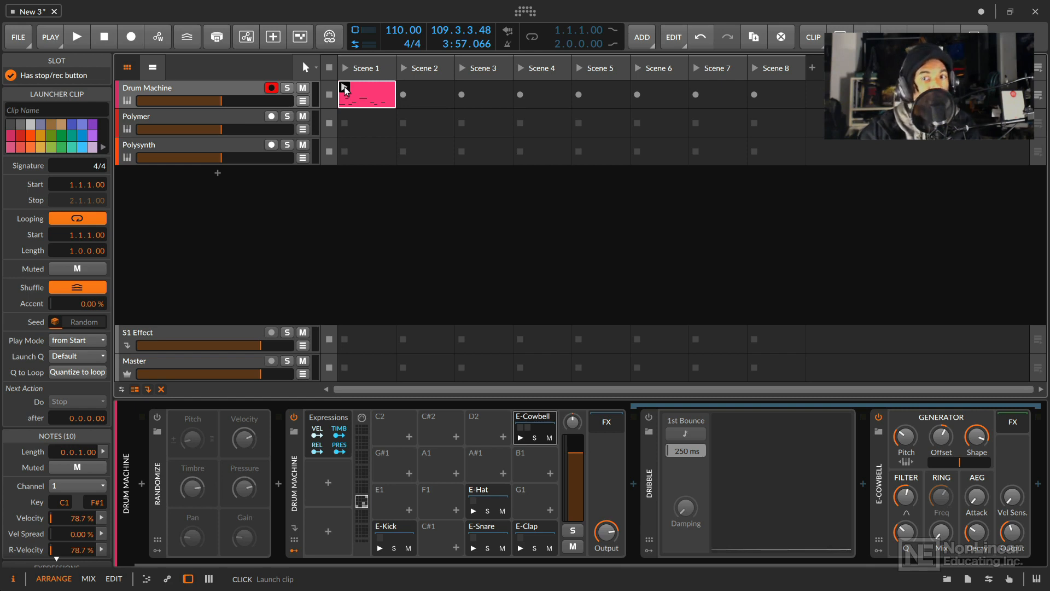
{"action": "left_click", "coordinate": [76, 36]}
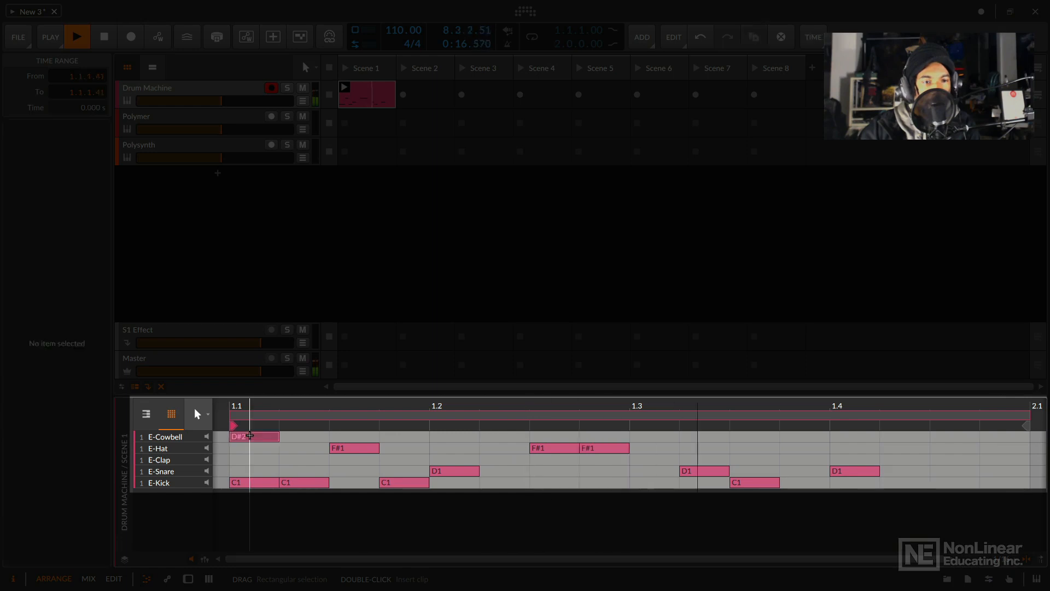
{"action": "left_click_drag", "start_coordinate": [277, 436], "coordinate": [794, 435]}
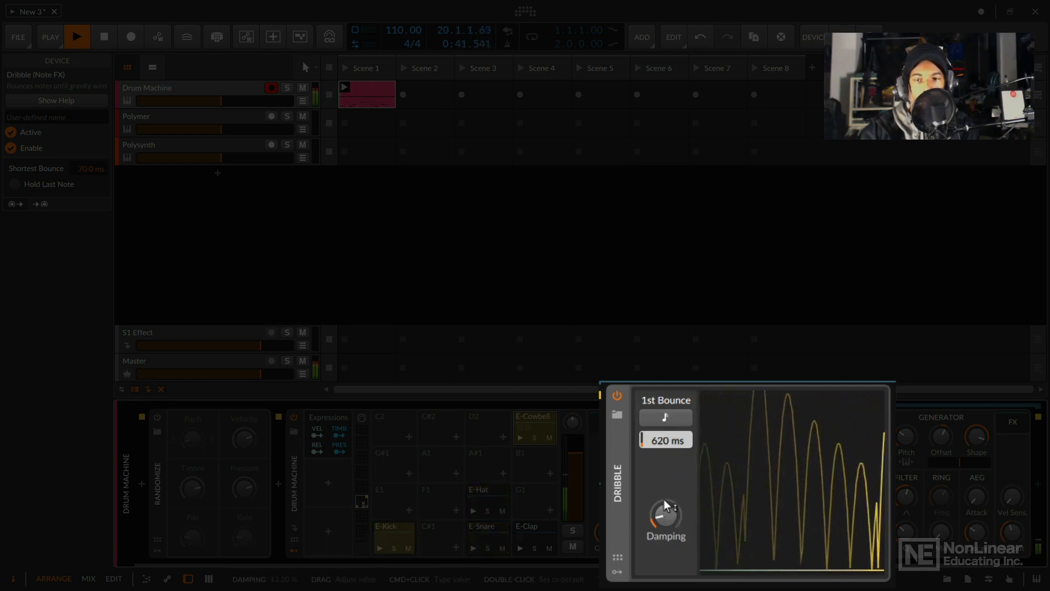
Step: Sweep Dribble's damping down to almost nothing, then back up to about half
{"action": "left_click_drag", "start_coordinate": [666, 515], "coordinate": [670, 543]}
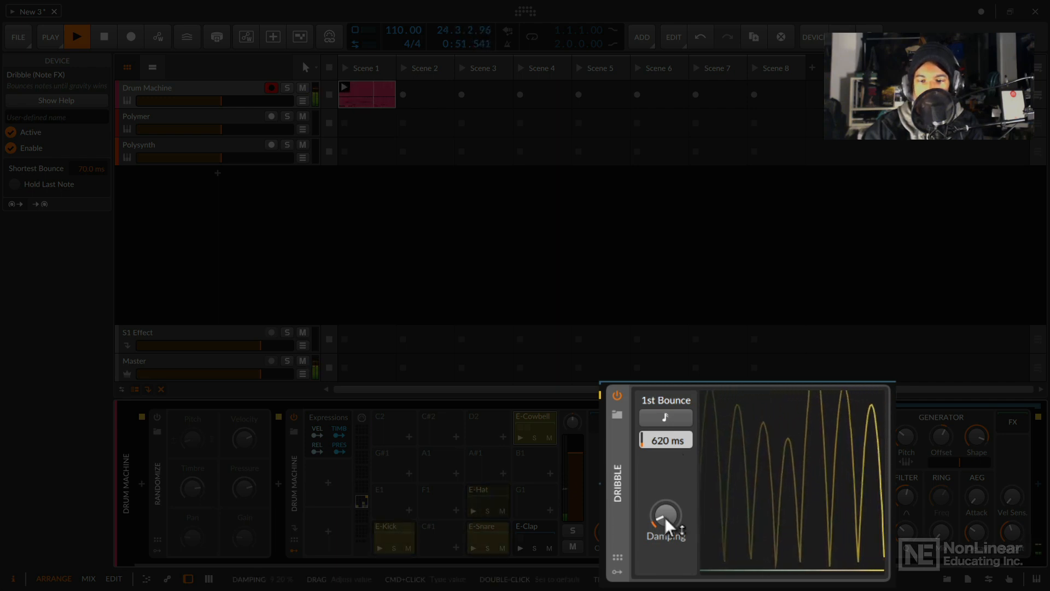
{"action": "left_click_drag", "start_coordinate": [665, 518], "coordinate": [670, 482]}
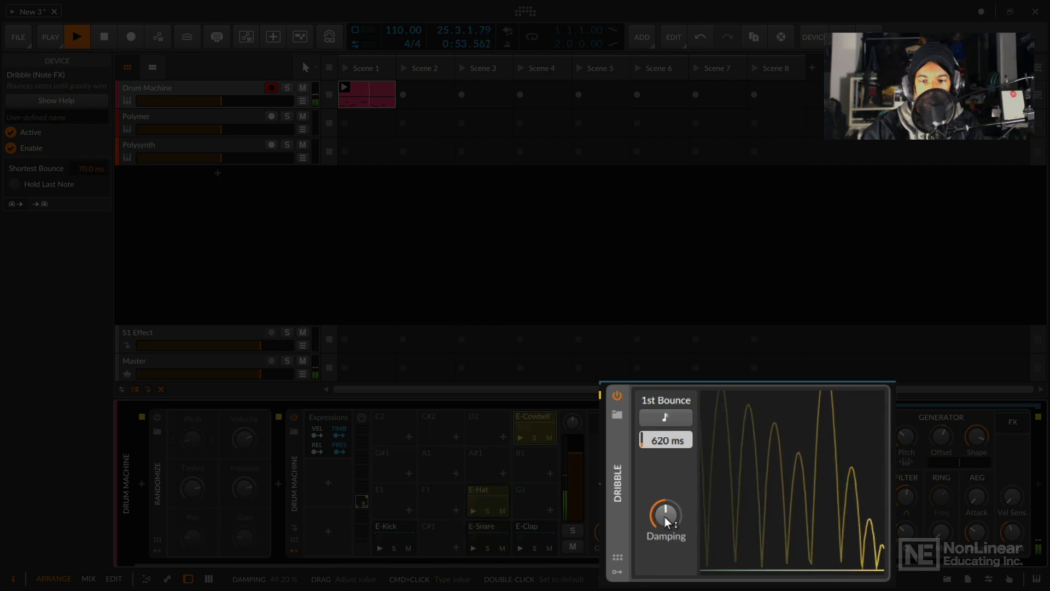
{"action": "left_click_drag", "start_coordinate": [665, 516], "coordinate": [665, 526]}
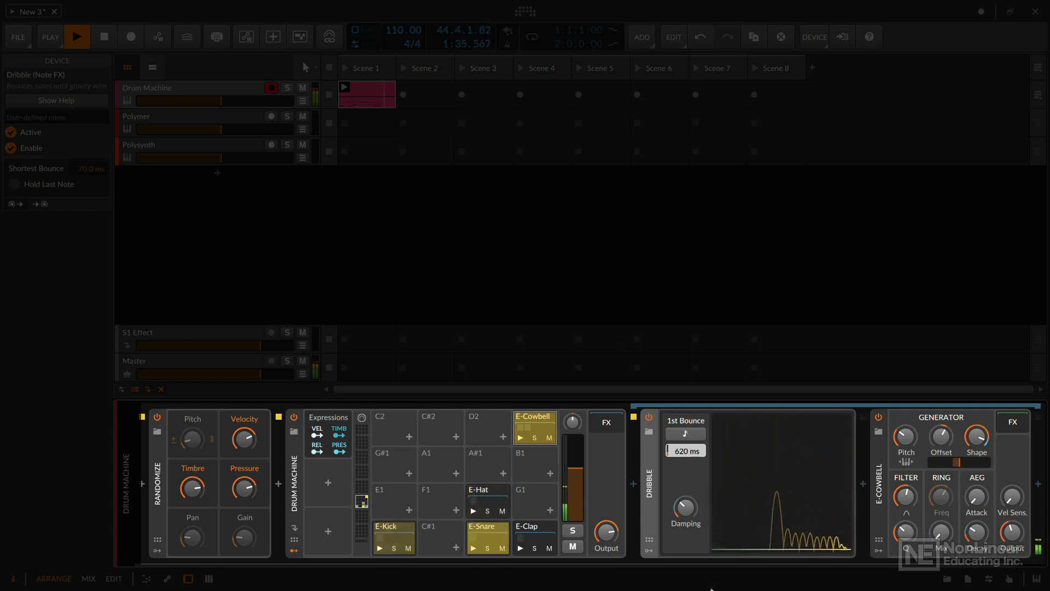
Step: Drag a Dribble device control upward
{"action": "left_click_drag", "start_coordinate": [684, 508], "coordinate": [684, 496]}
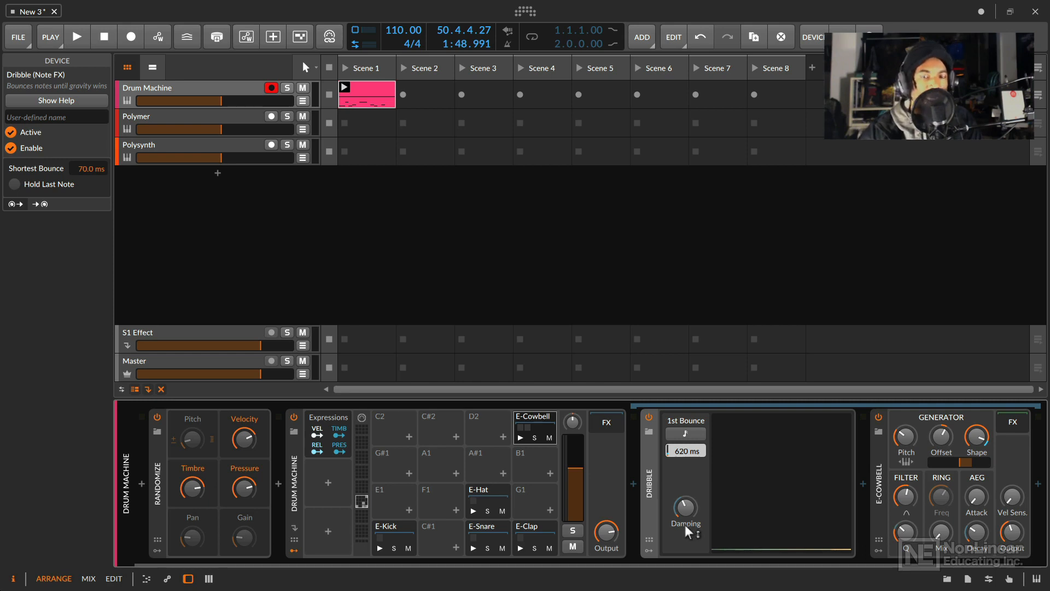
{"action": "mouse_move", "coordinate": [632, 513]}
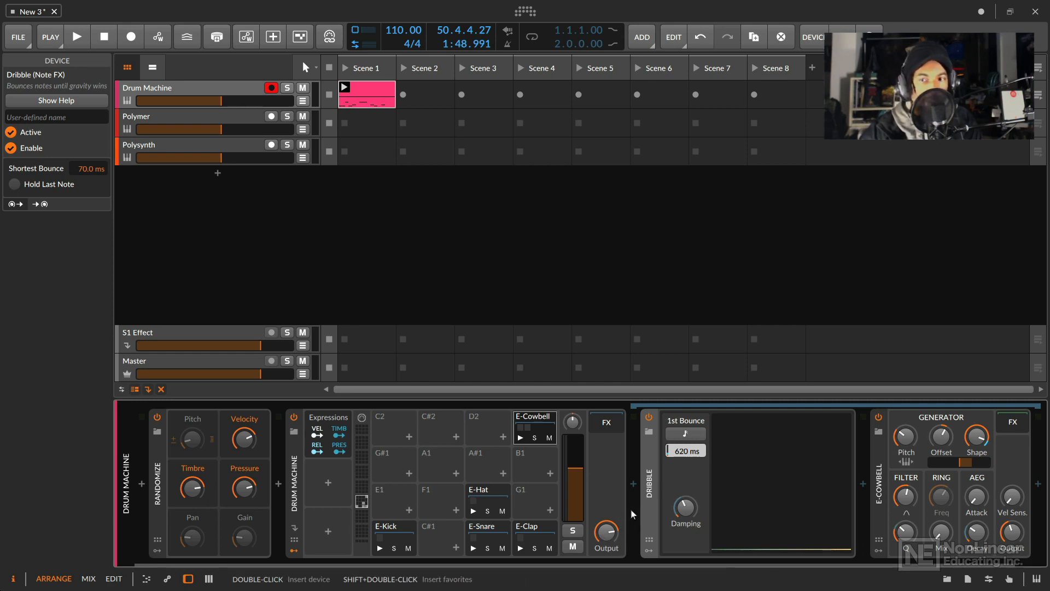